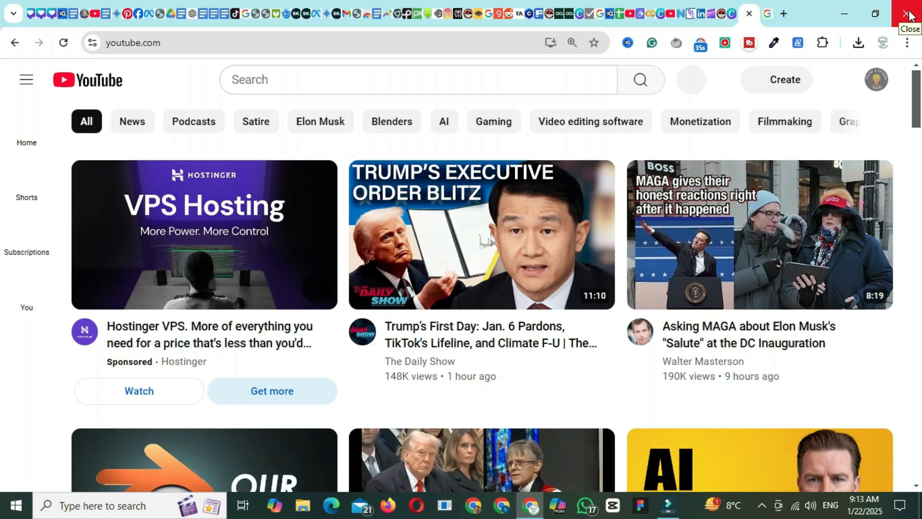
# Step: Close the Google Chrome window to reveal the desktop
pyautogui.click(909, 13)
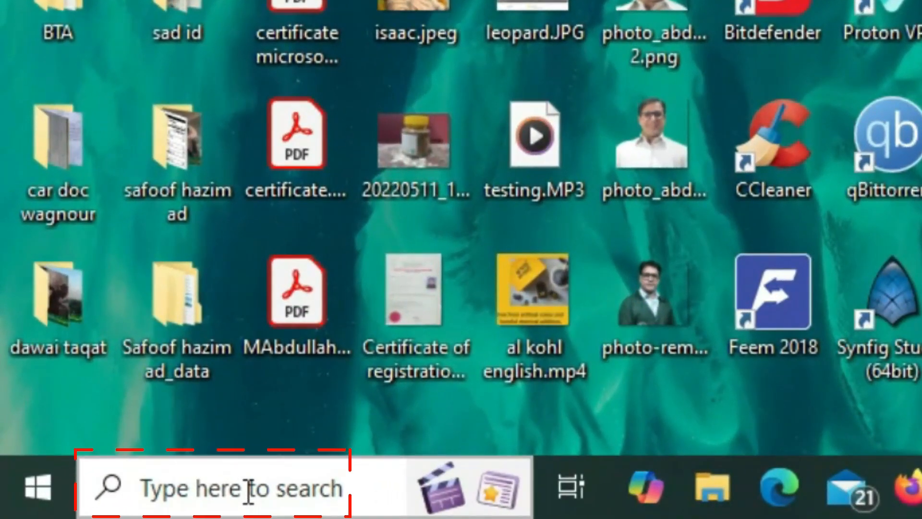
# Step: Open the Run dialog and launch regedit
pyautogui.write('run')
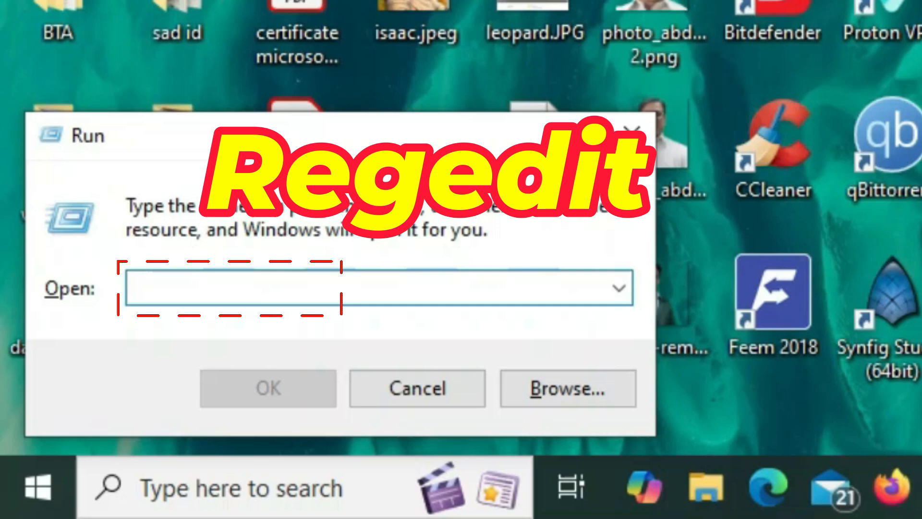
pyautogui.write('regedit')
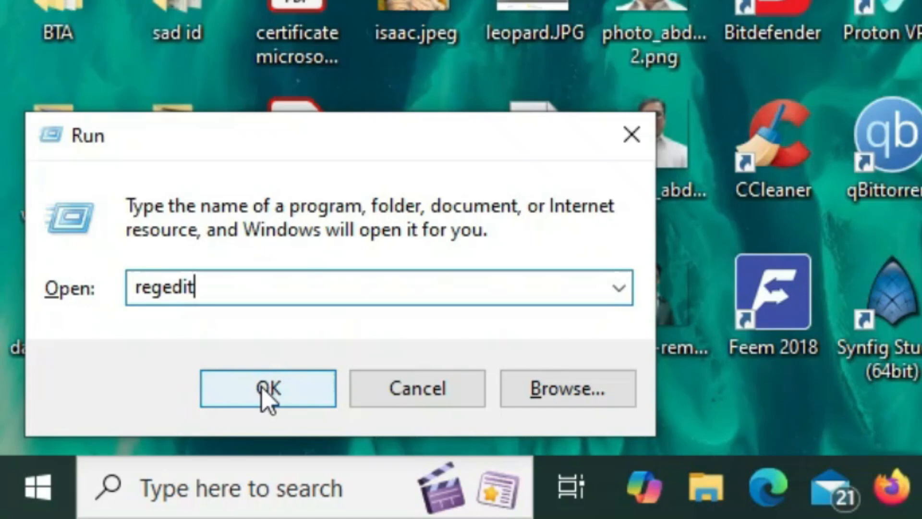
pyautogui.click(267, 389)
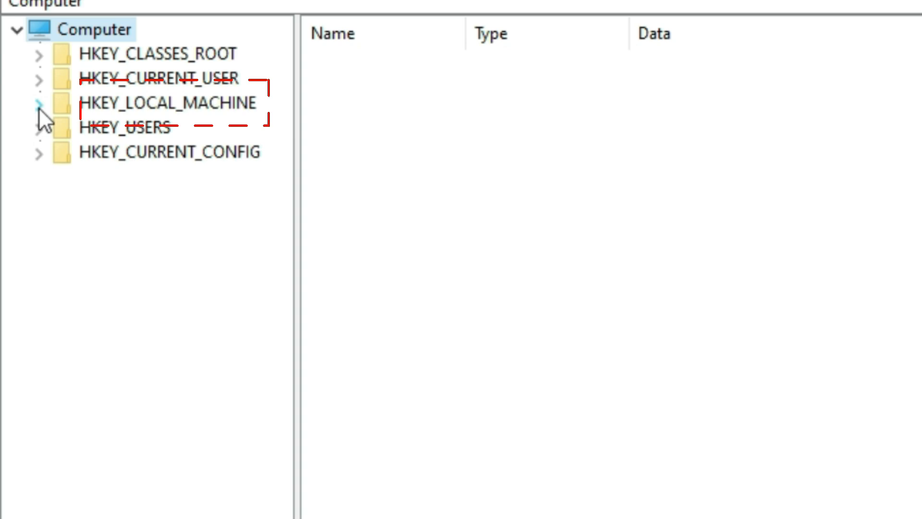
# Step: Expand HKEY_LOCAL_MACHINE\SOFTWARE\Policies in the registry tree
pyautogui.click(37, 102)
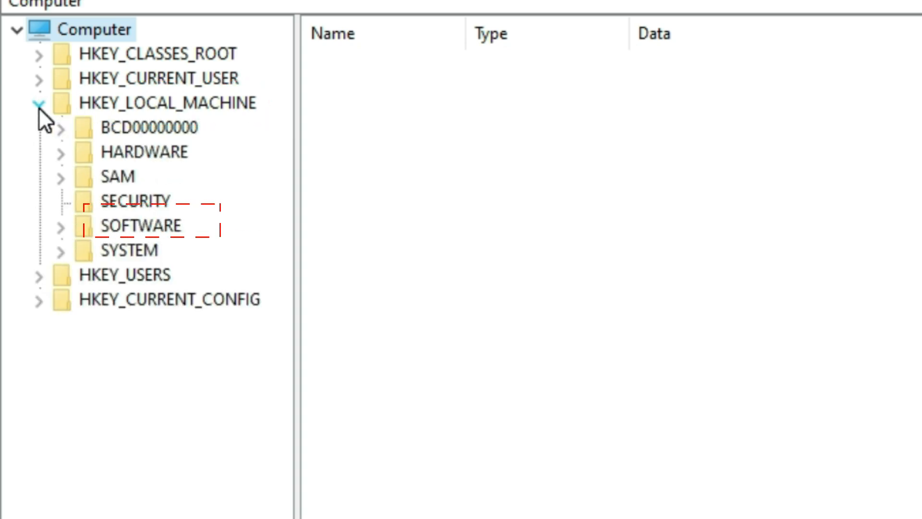
pyautogui.scroll(-3)
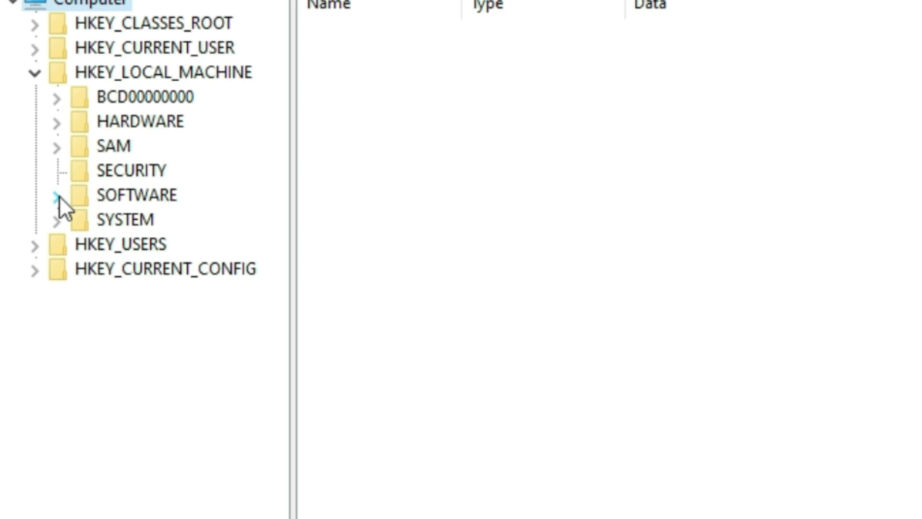
pyautogui.click(56, 194)
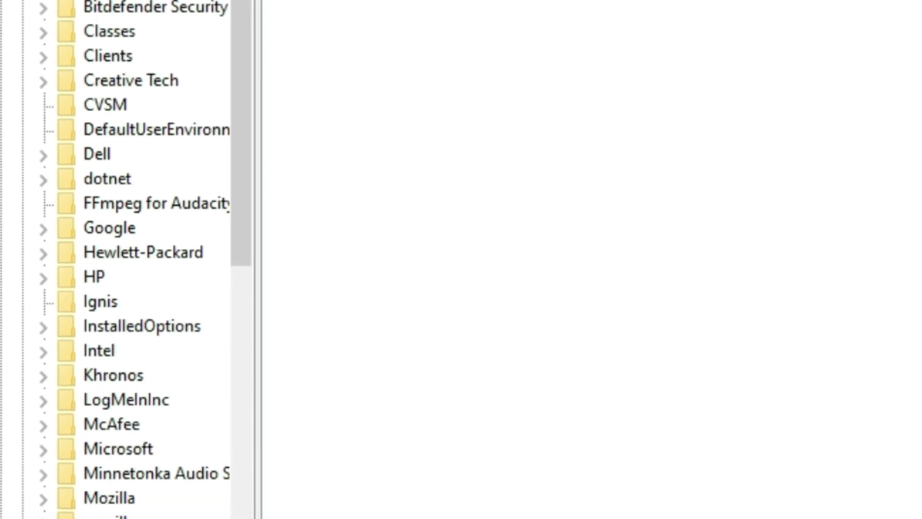
pyautogui.scroll(-3)
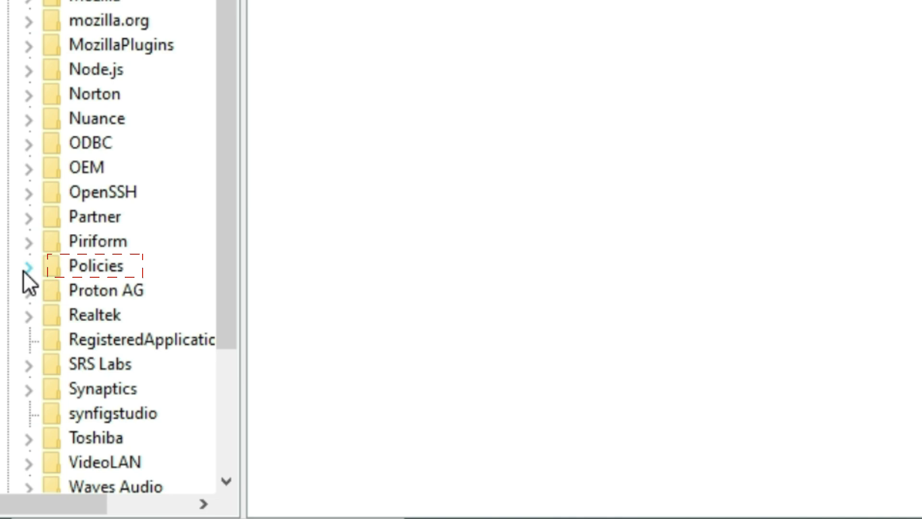
pyautogui.click(27, 266)
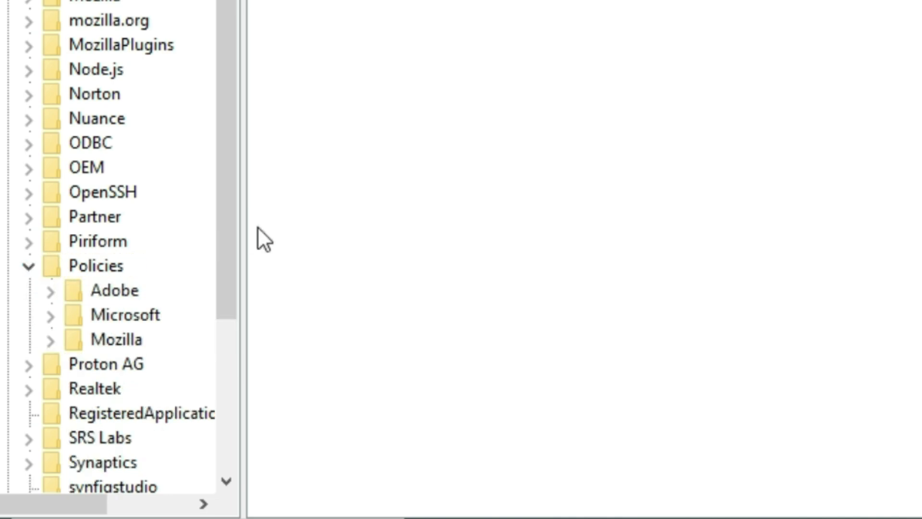
pyautogui.scroll(-3)
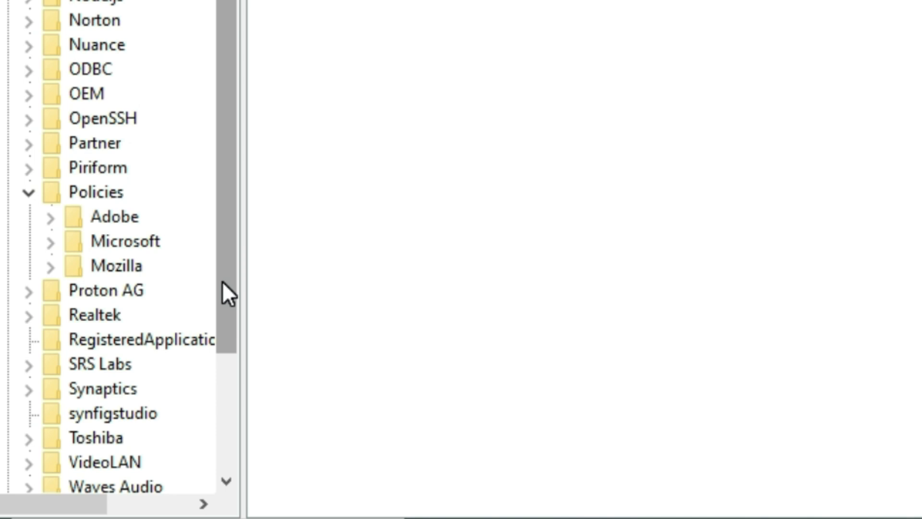
# Step: Create a new key named 'Google' under Policies
pyautogui.click(96, 192)
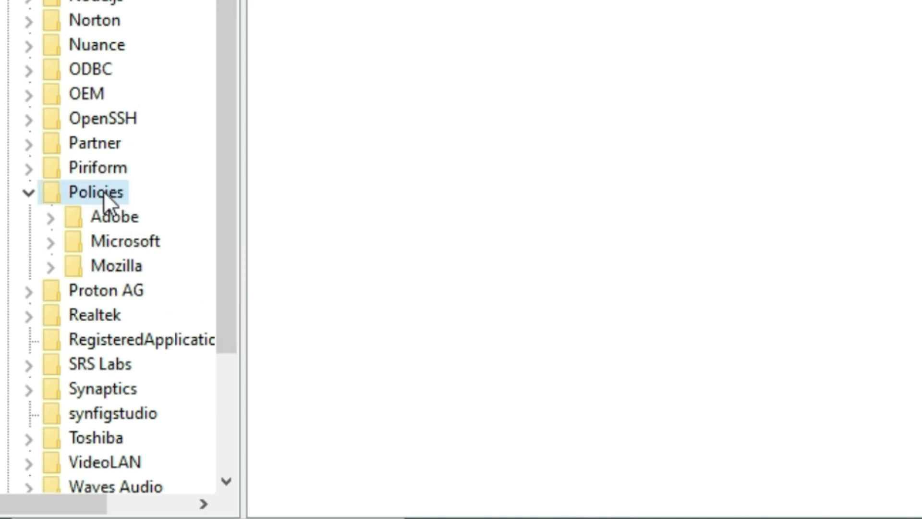
pyautogui.rightClick(94, 192)
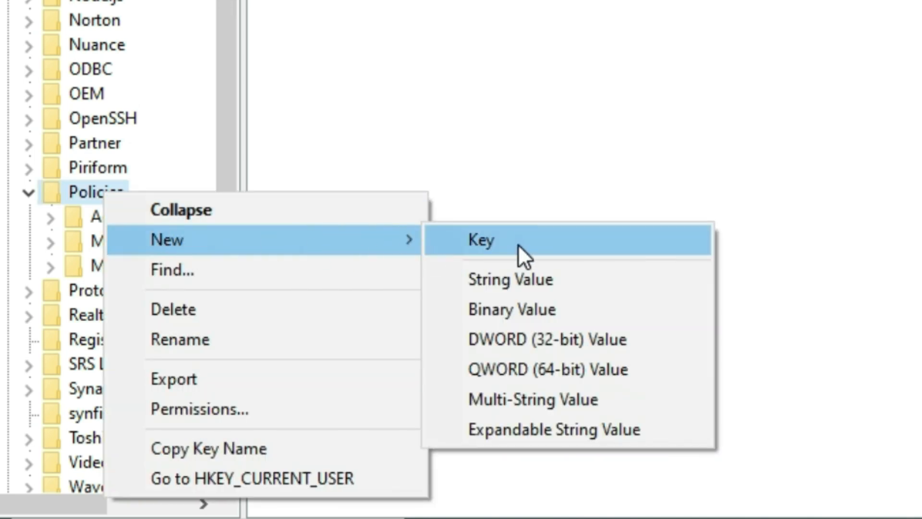
pyautogui.click(480, 240)
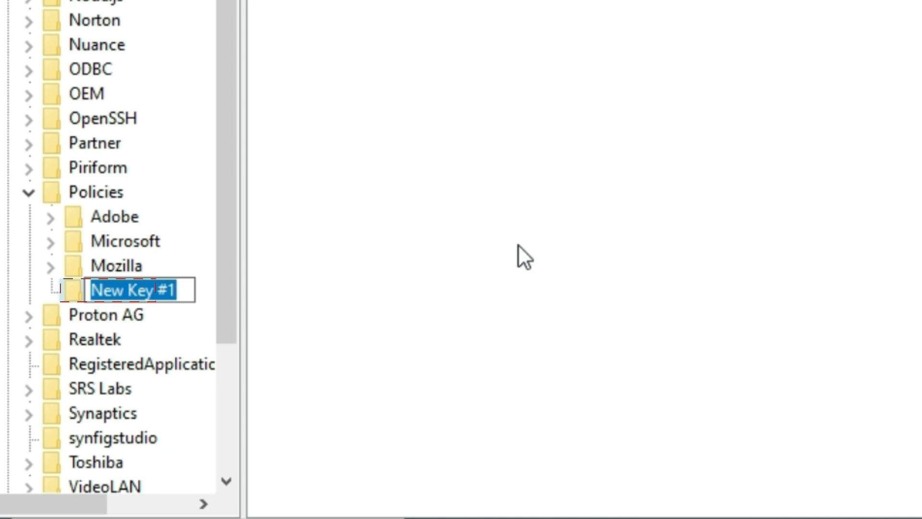
pyautogui.write('Google')
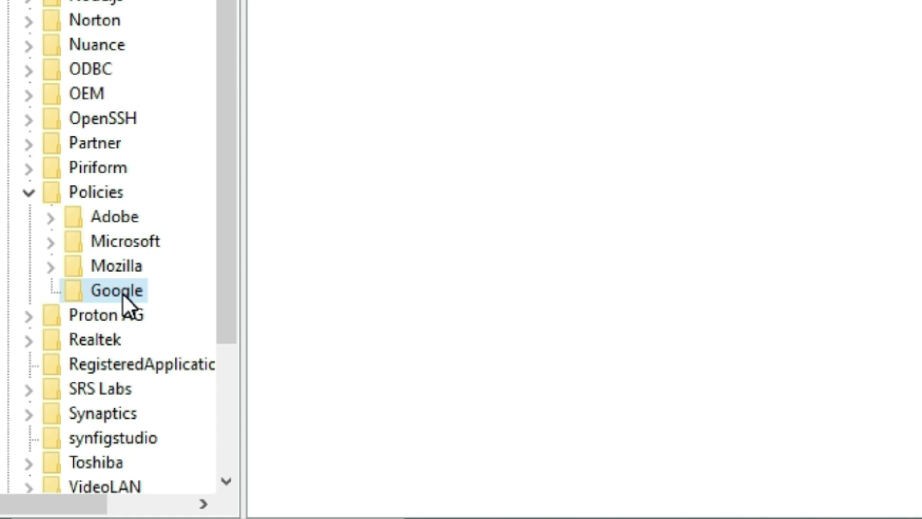
# Step: Create a 'Chrome' subkey inside the Google key
pyautogui.rightClick(115, 290)
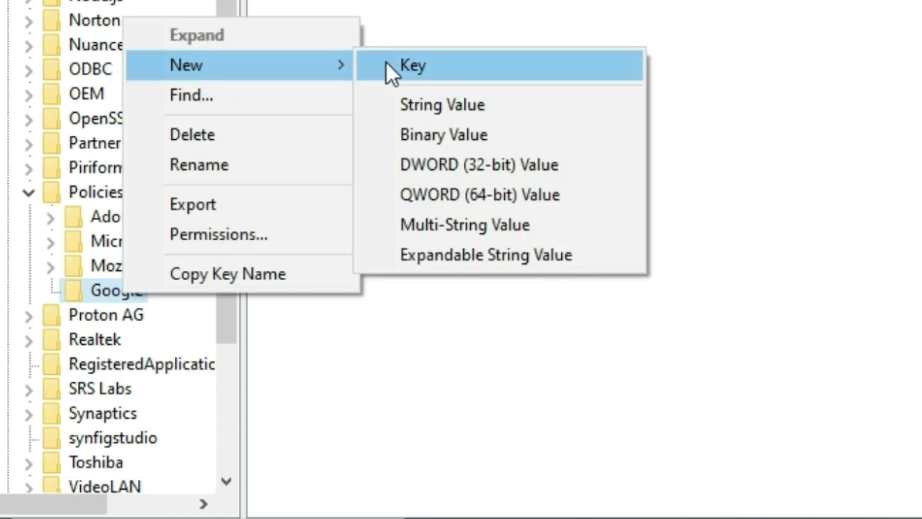
pyautogui.click(412, 65)
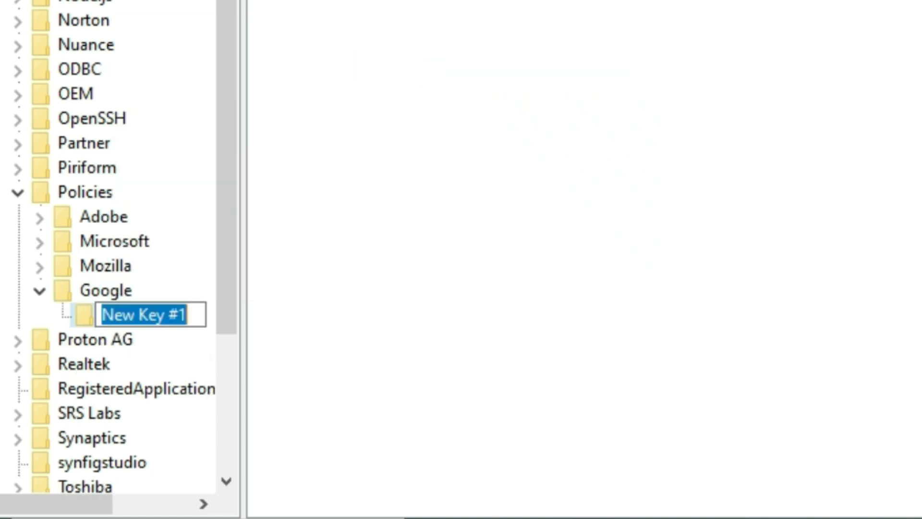
pyautogui.write('Chrome')
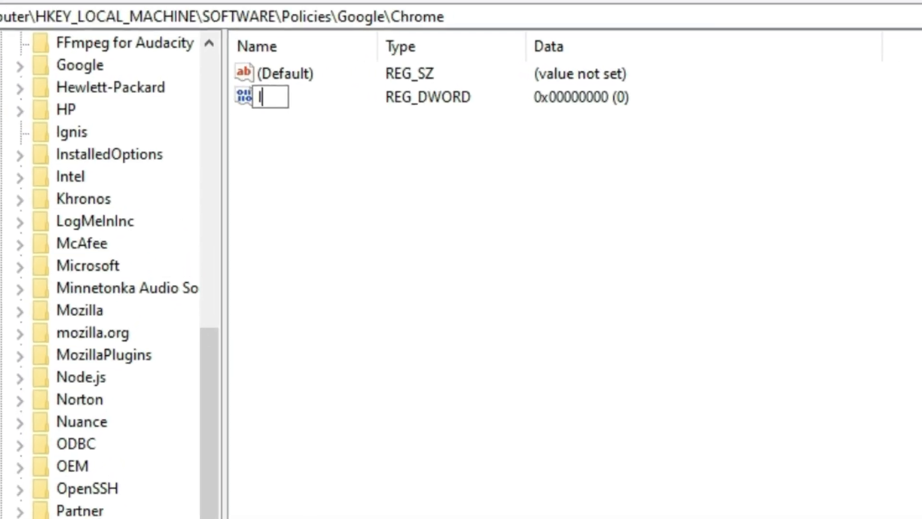
# Step: Name the new DWORD value 'IncognitoModeAvailability' in the Chrome key
pyautogui.write('Incog')
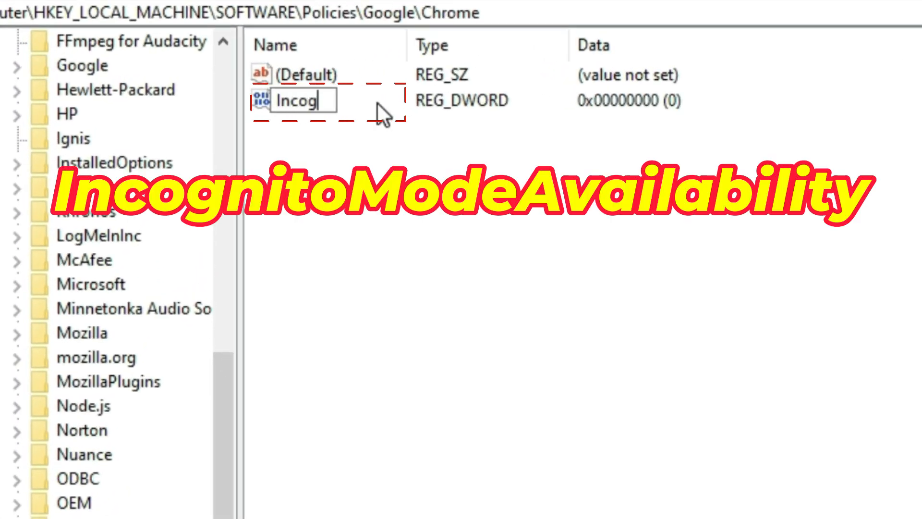
pyautogui.write('nitoMode')
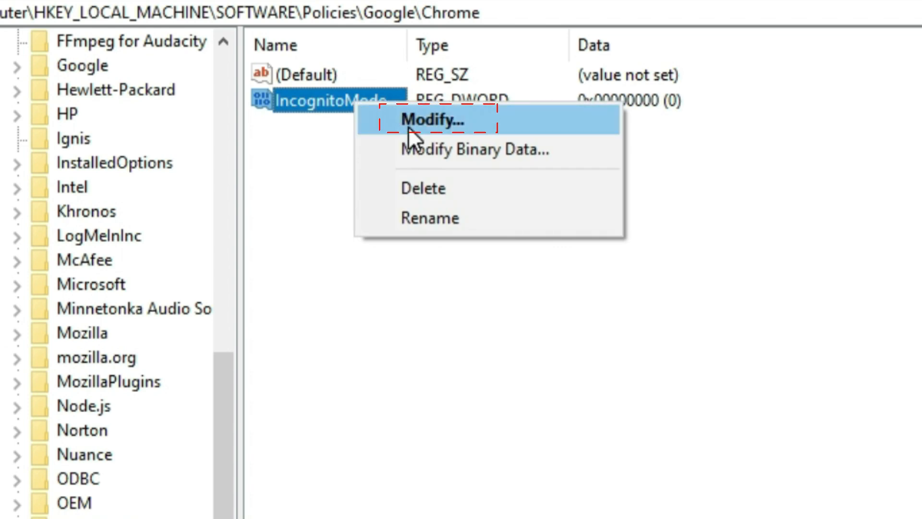
# Step: Change IncognitoModeAvailability's value data from 0 to 1
pyautogui.click(433, 120)
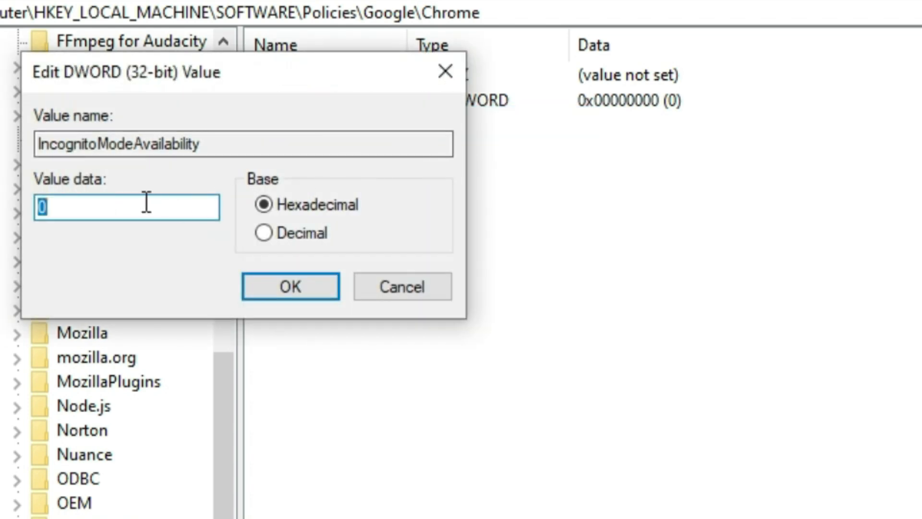
pyautogui.press('Backspace')
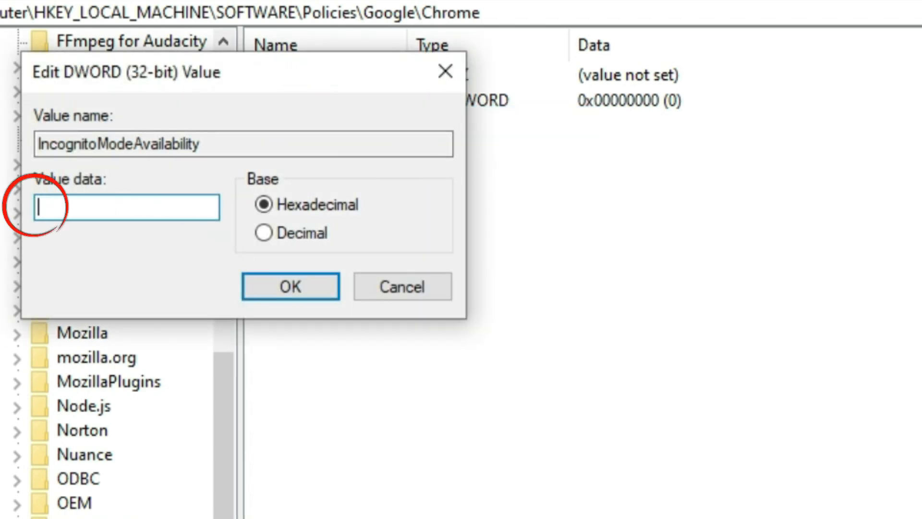
pyautogui.write('1')
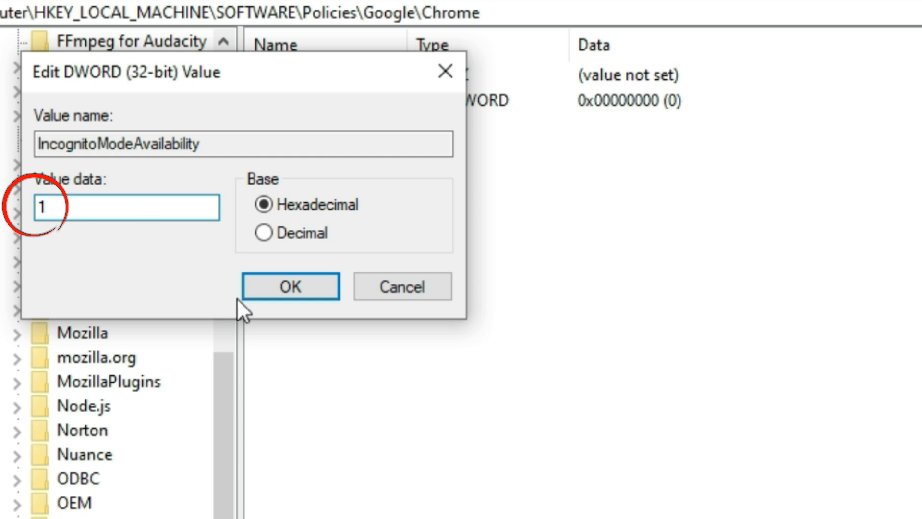
pyautogui.click(290, 286)
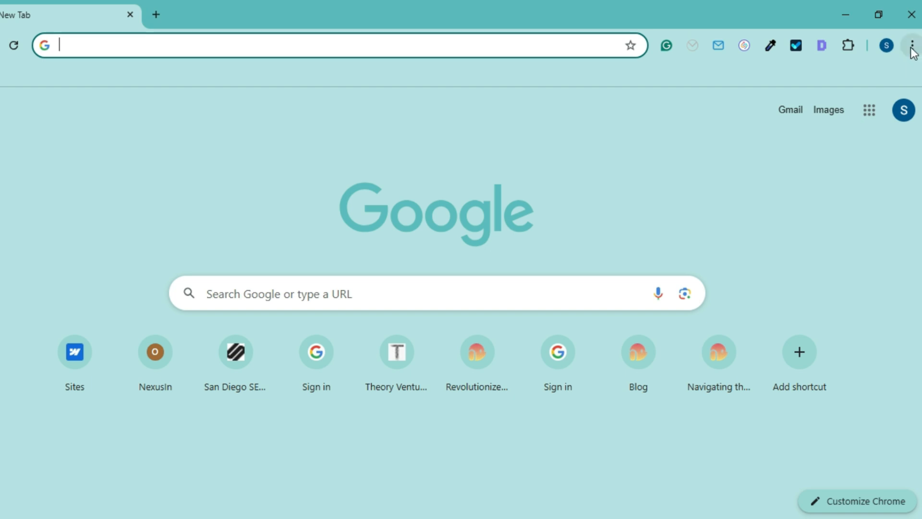
# Step: Open Chrome's three-dot menu and check that New Incognito window is greyed out
pyautogui.click(909, 45)
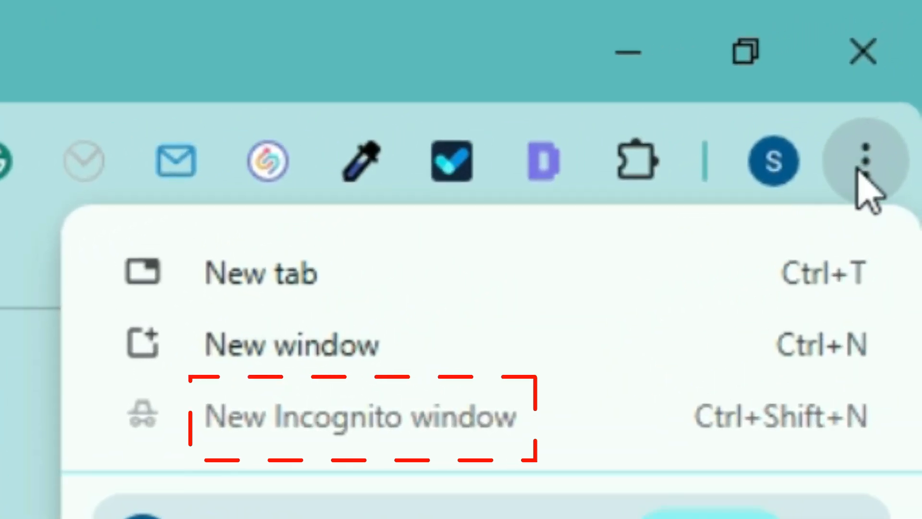
pyautogui.moveTo(514, 424)
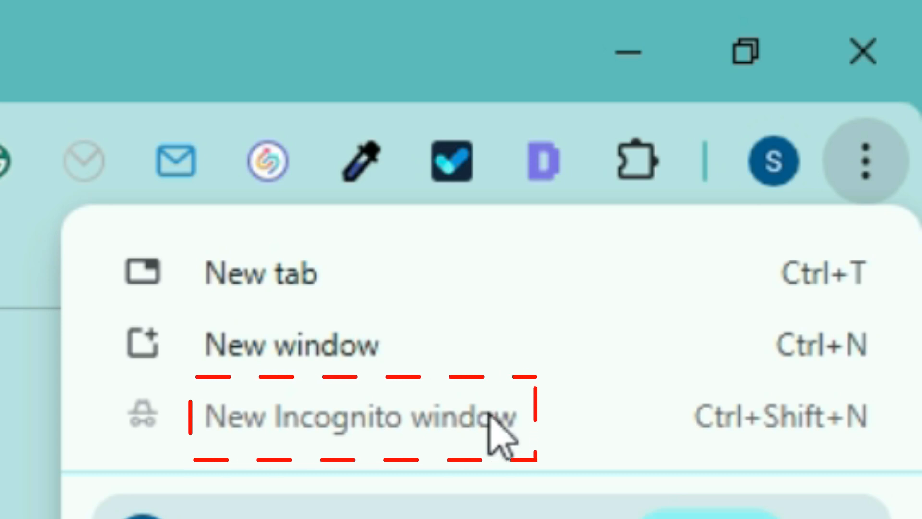
pyautogui.moveTo(477, 436)
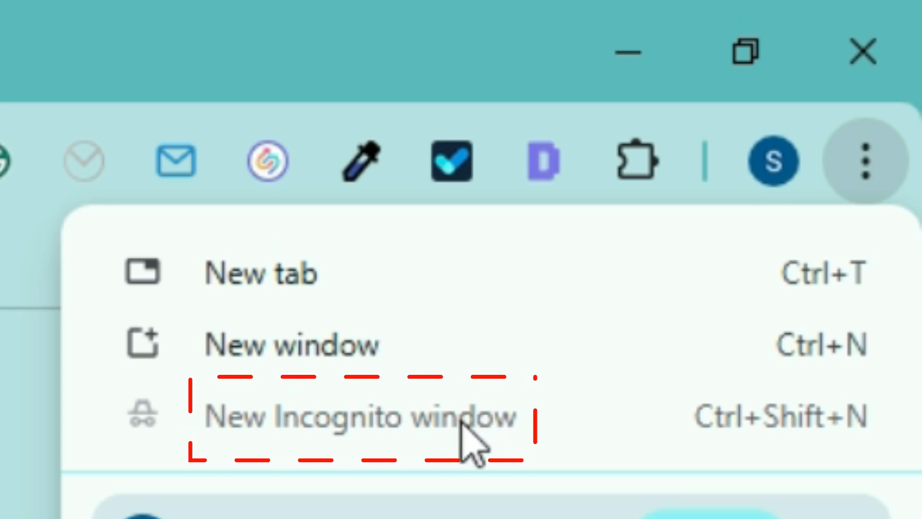